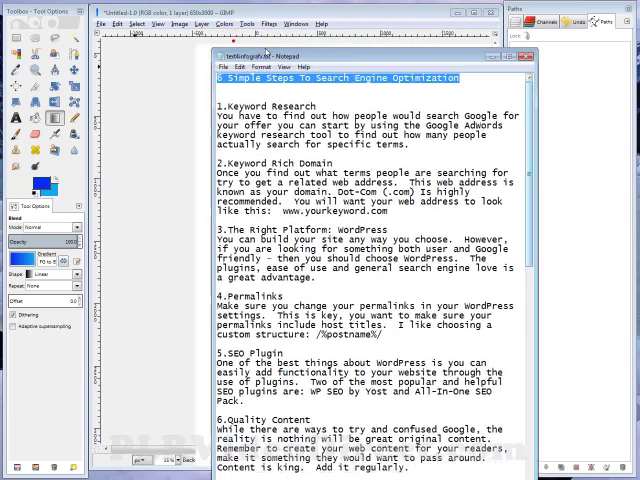
Step: Bring the GIMP image window forward after copying the title line from Notepad
click(491, 60)
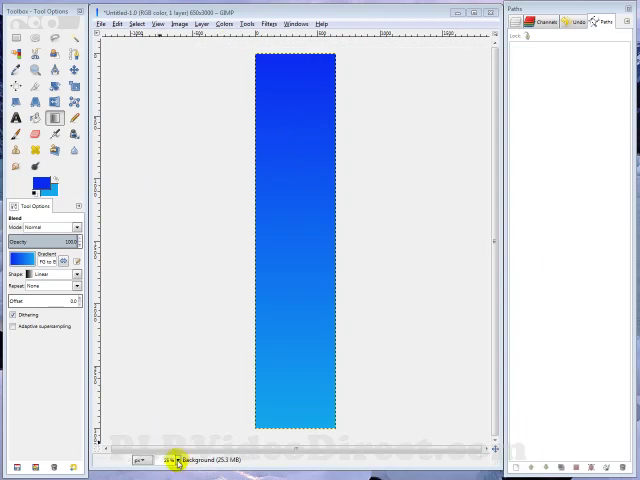
Step: Zoom the canvas to 100% and draw a wide text box across its top
click(162, 458)
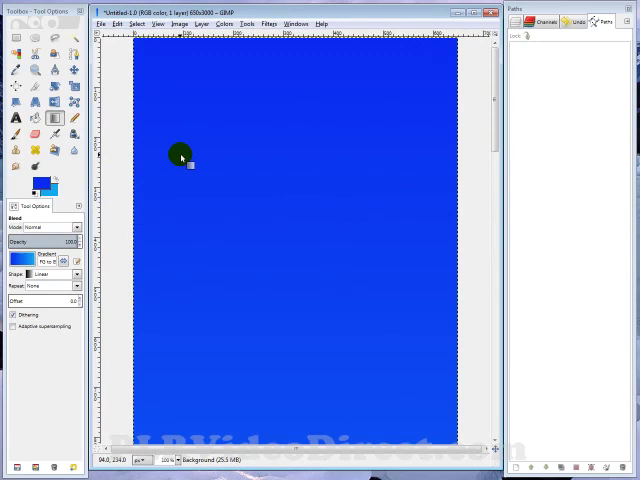
click(16, 118)
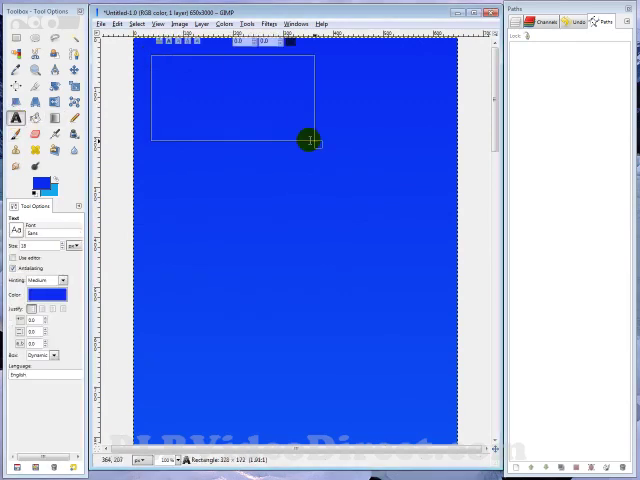
drag(313, 140, 441, 167)
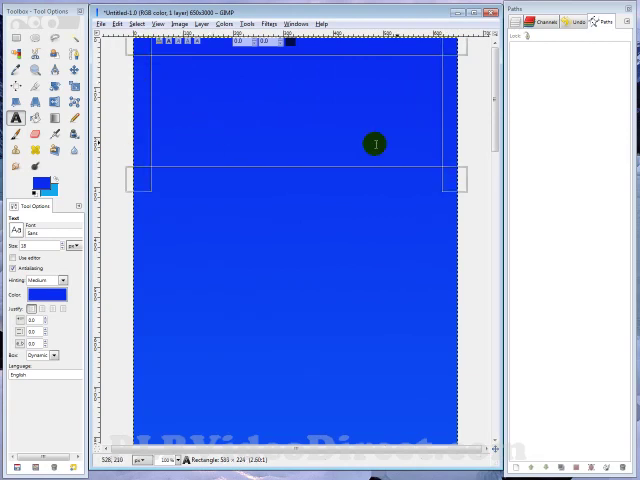
mouse_move(213, 88)
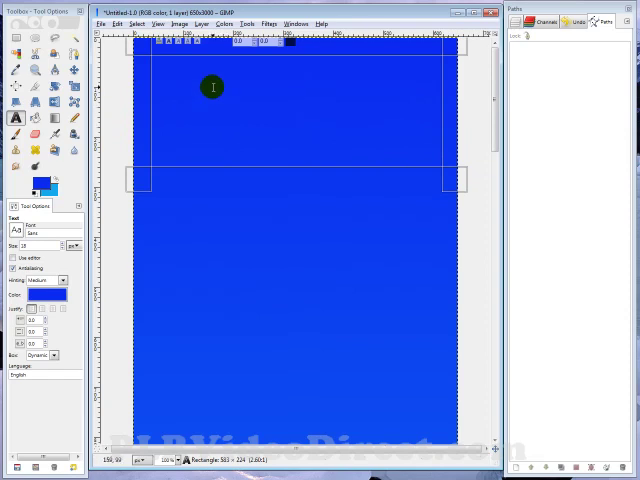
Step: Paste '6 Simple Steps To Search Engine Optimization' into the text box and color it white (ffffff)
right_click(213, 88)
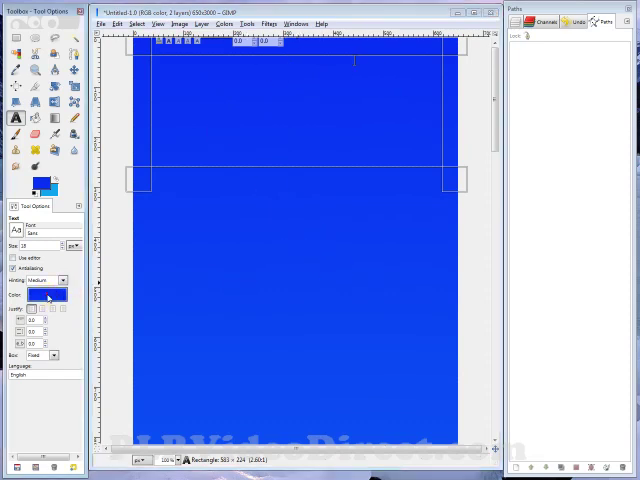
click(46, 297)
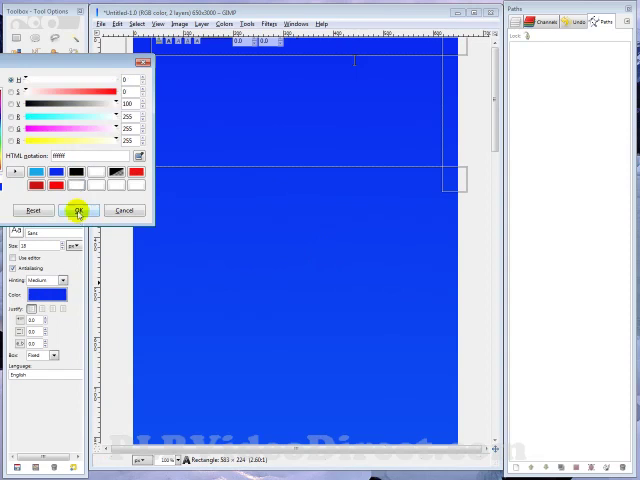
click(77, 210)
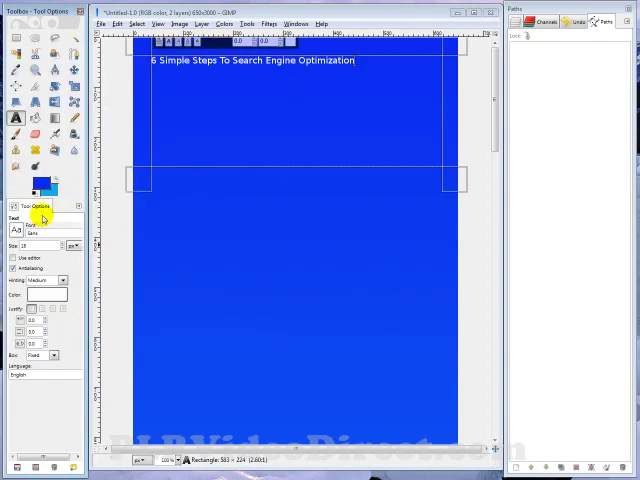
mouse_move(336, 91)
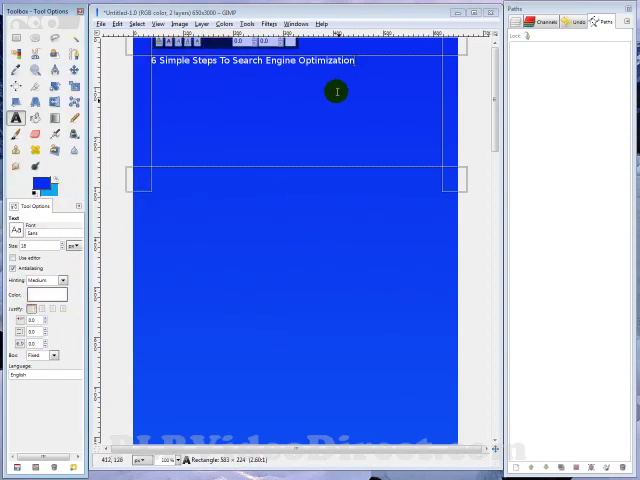
mouse_move(297, 90)
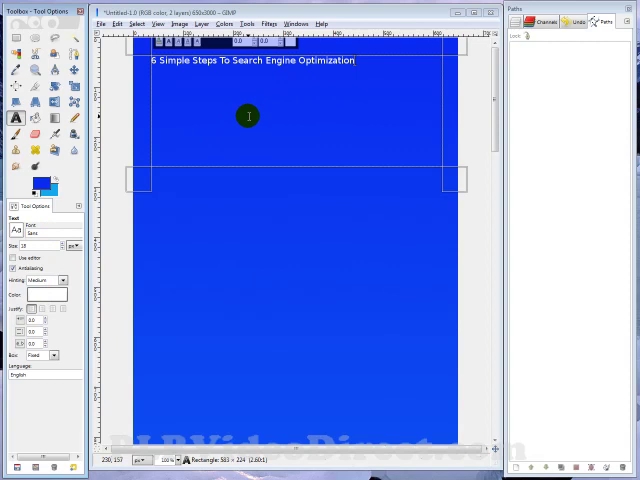
mouse_move(309, 145)
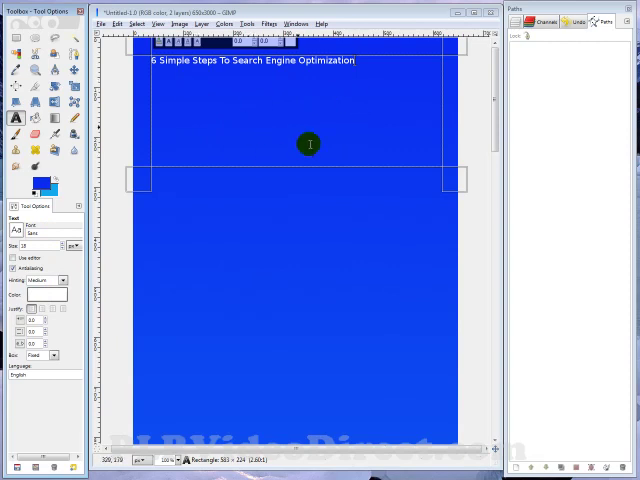
mouse_move(208, 72)
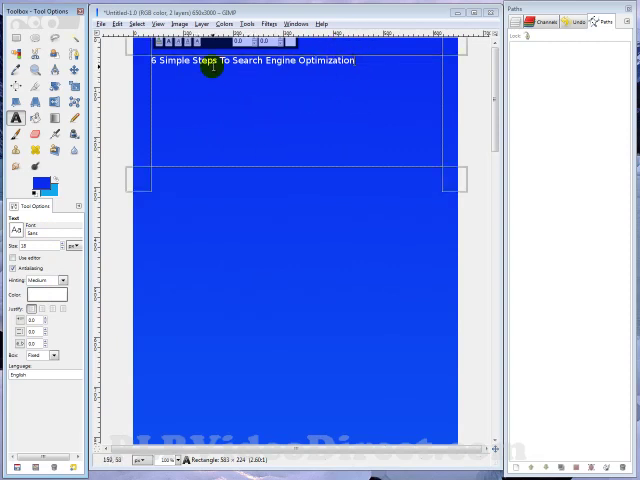
mouse_move(228, 62)
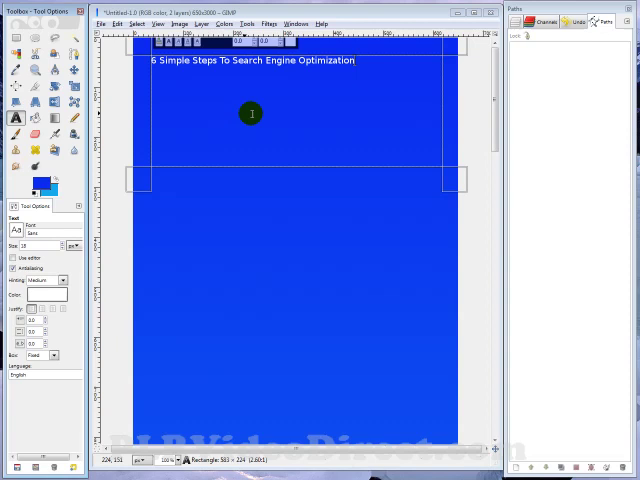
mouse_move(130, 248)
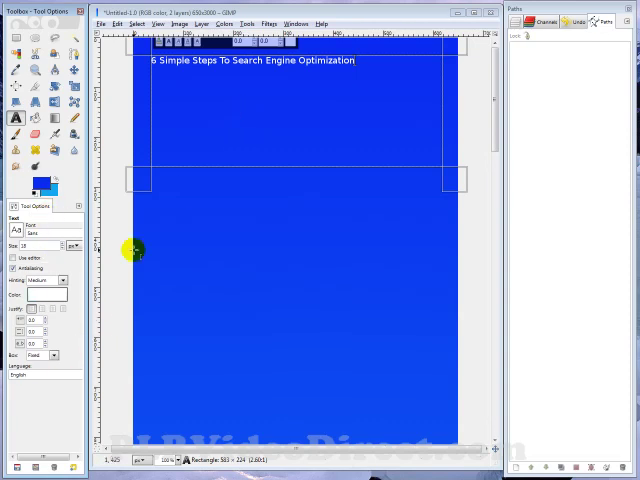
mouse_move(325, 157)
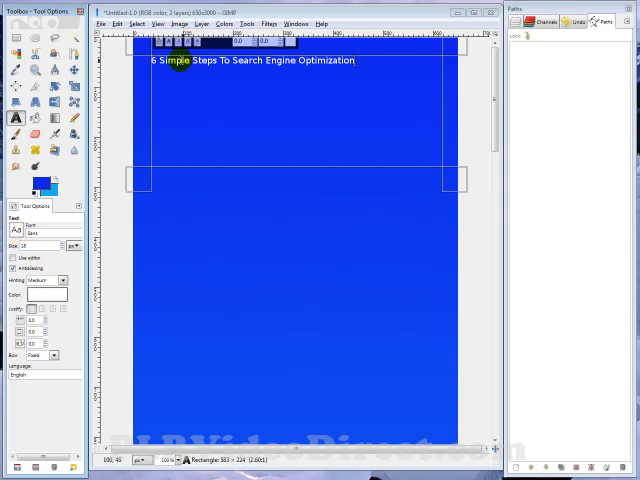
Step: Select the title text so it can be set to Sans Bold at 40 px
click(19, 231)
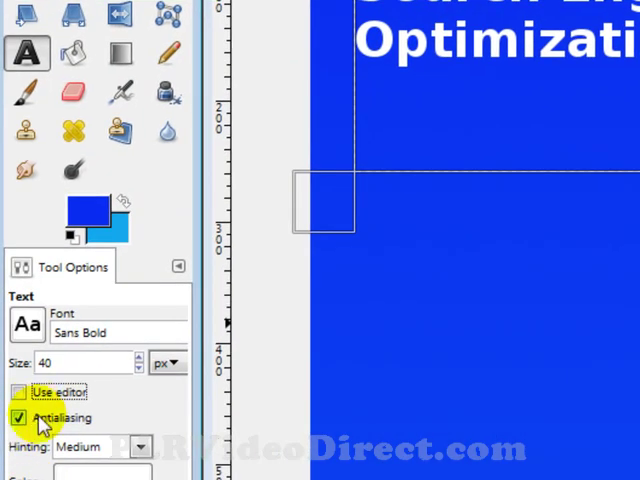
Step: Toggle antialiasing on the title and shrink its text box to fit the three lines
click(20, 416)
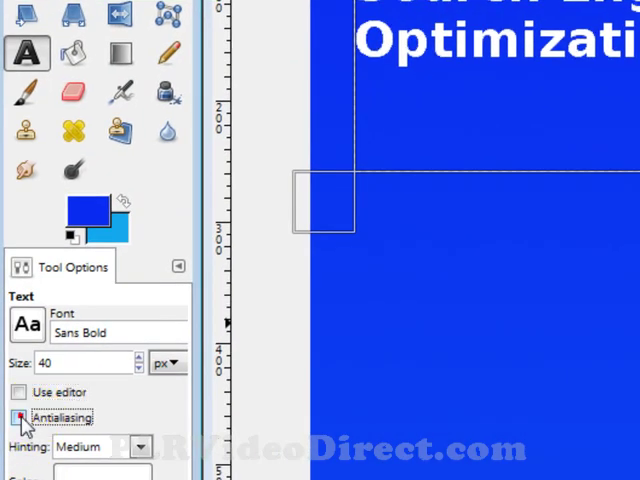
click(24, 415)
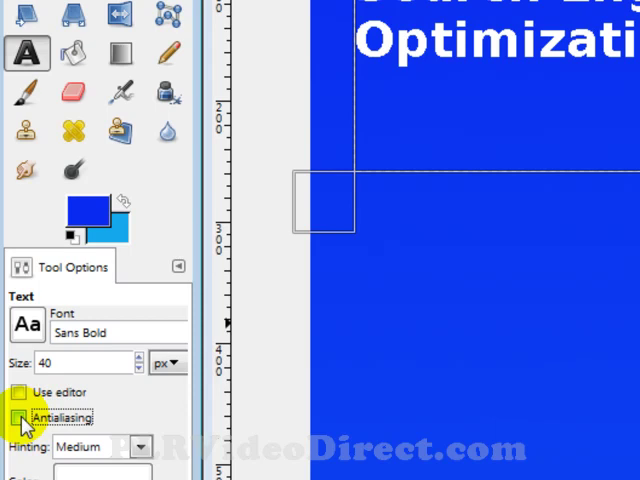
click(22, 418)
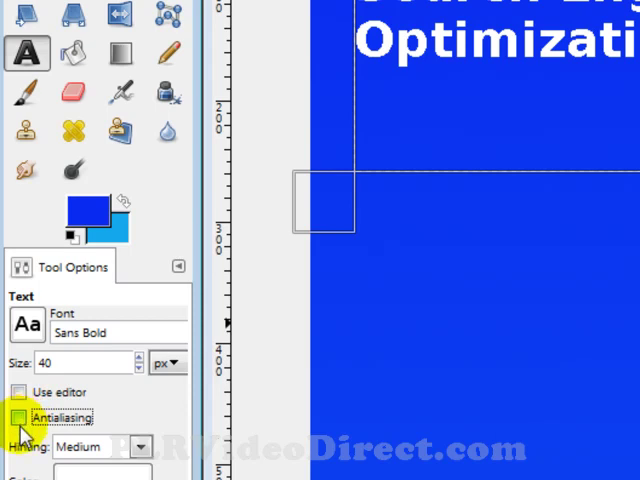
click(20, 418)
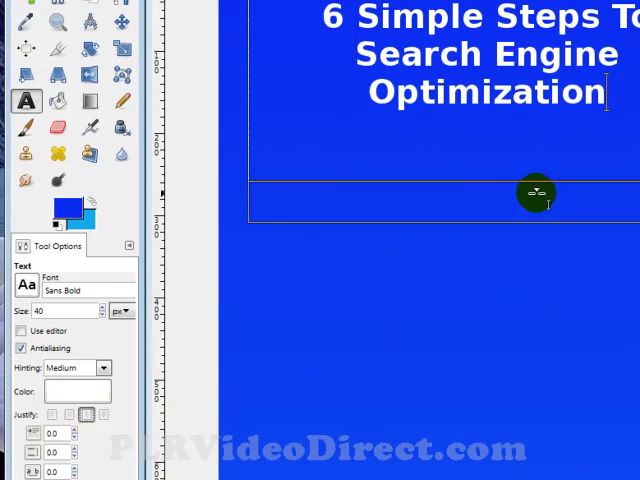
drag(535, 192, 523, 137)
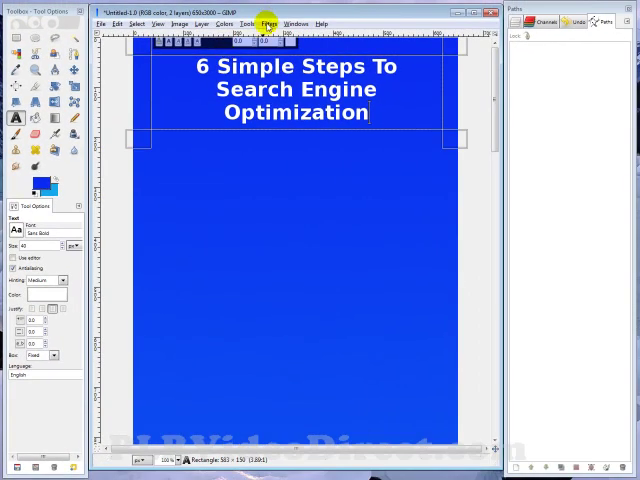
click(260, 24)
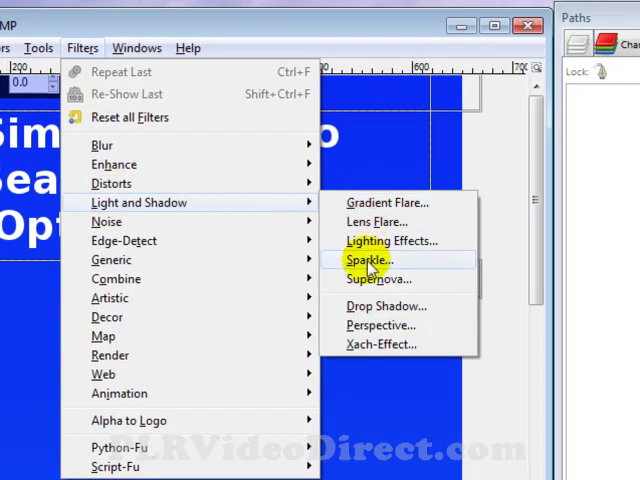
Step: Add a Drop Shadow to the title with offsets 8, blur 15 and opacity 80
click(372, 259)
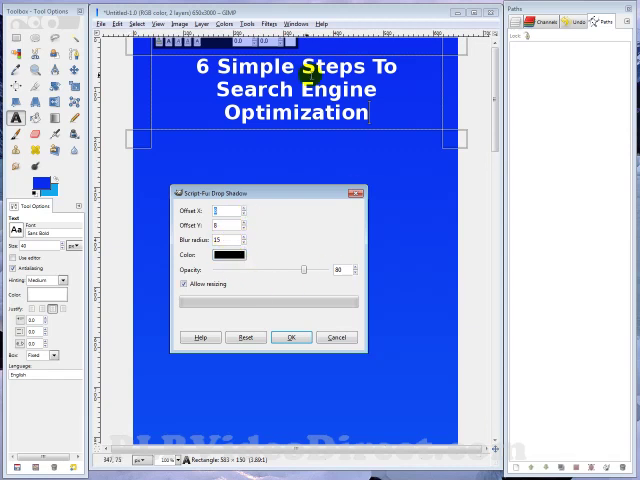
click(291, 337)
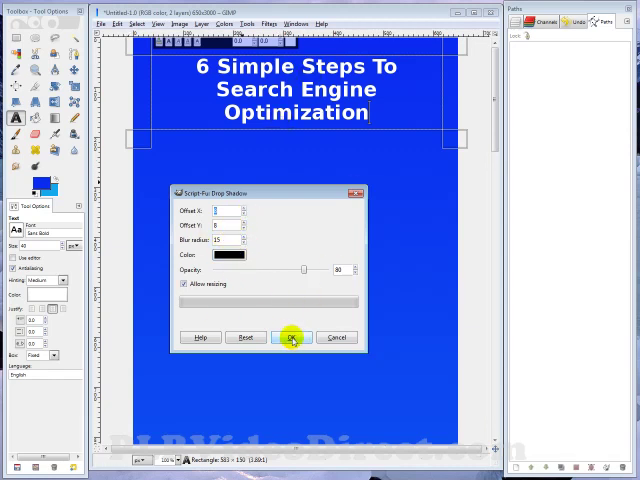
click(292, 337)
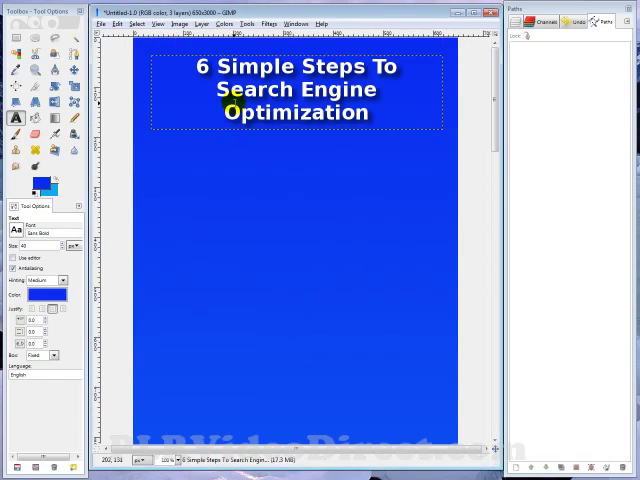